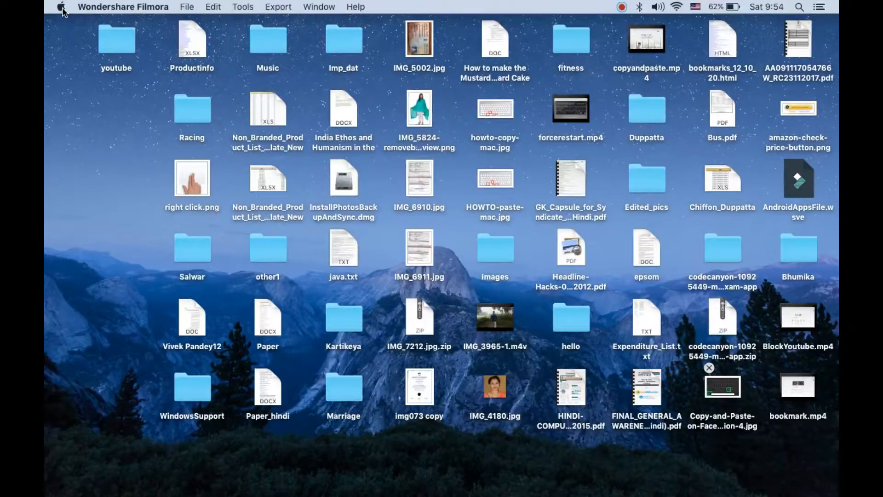
- Open the Apple menu from the Finder menu bar
click(60, 7)
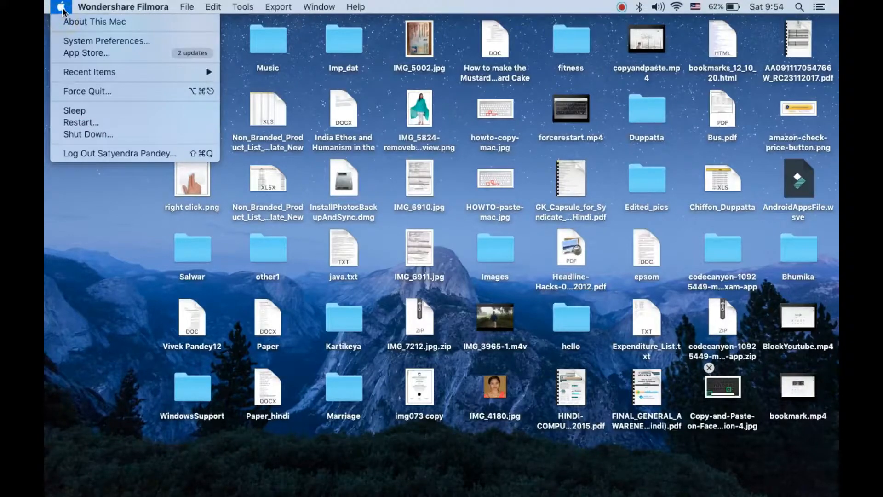
mouse_move(106, 41)
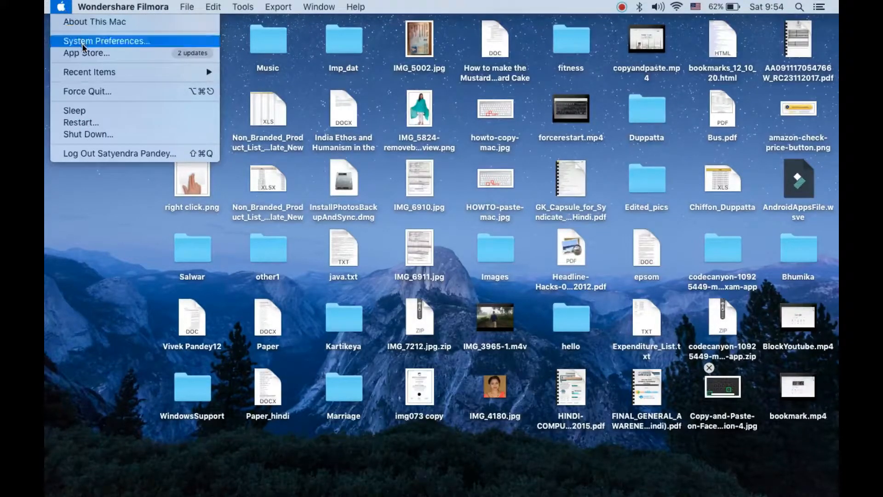
- Launch System Preferences and go to the Users & Groups pane
click(106, 41)
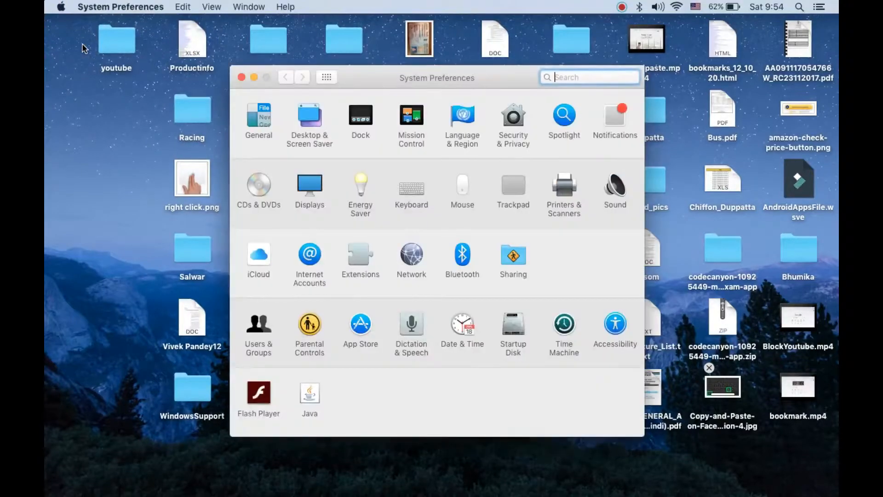
mouse_move(448, 90)
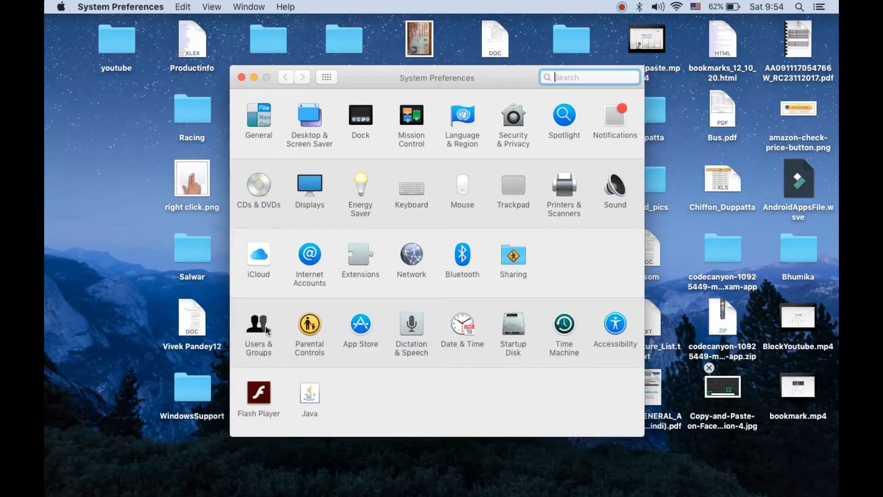
click(258, 329)
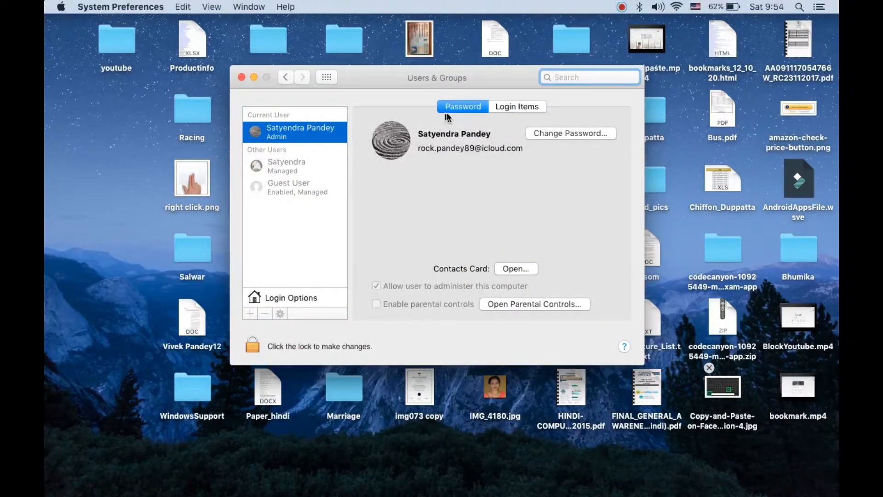
mouse_move(551, 198)
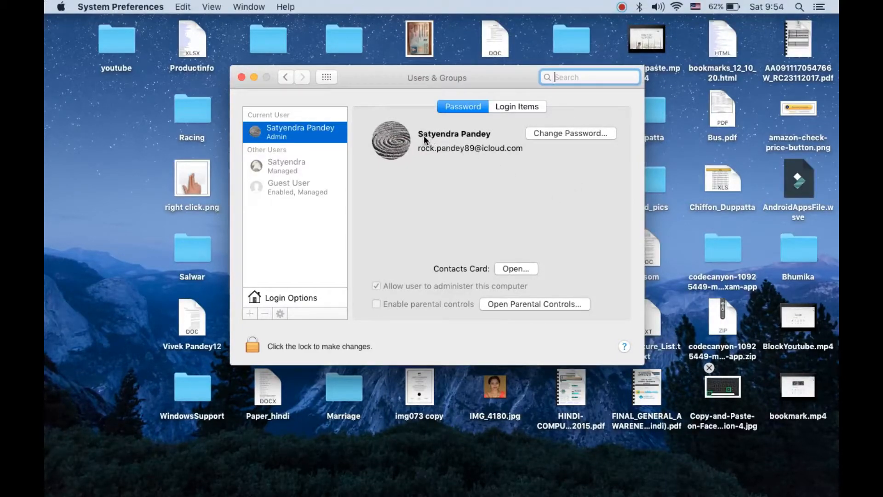
mouse_move(418, 188)
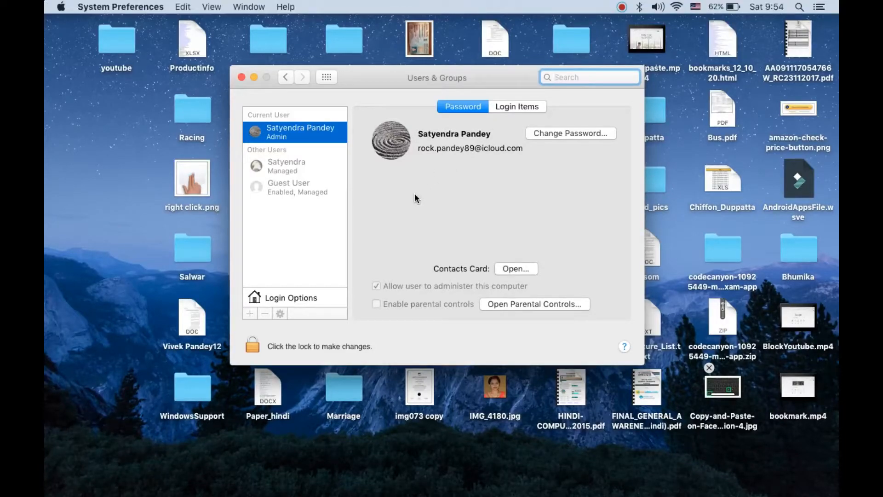
- Unlock the Users & Groups pane by entering the admin password
click(252, 346)
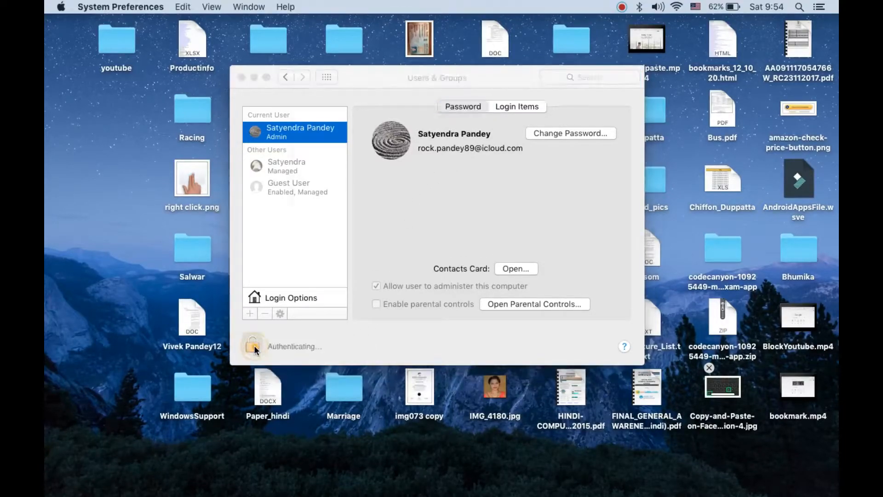
click(253, 346)
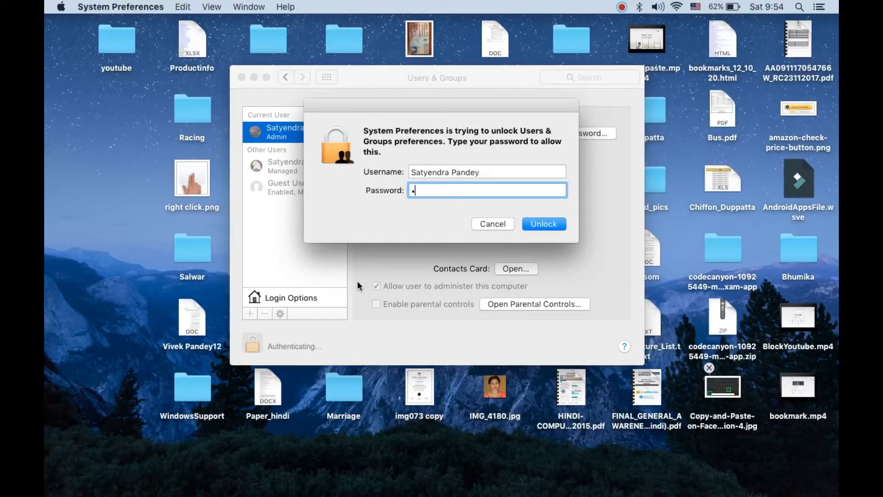
text(••••)
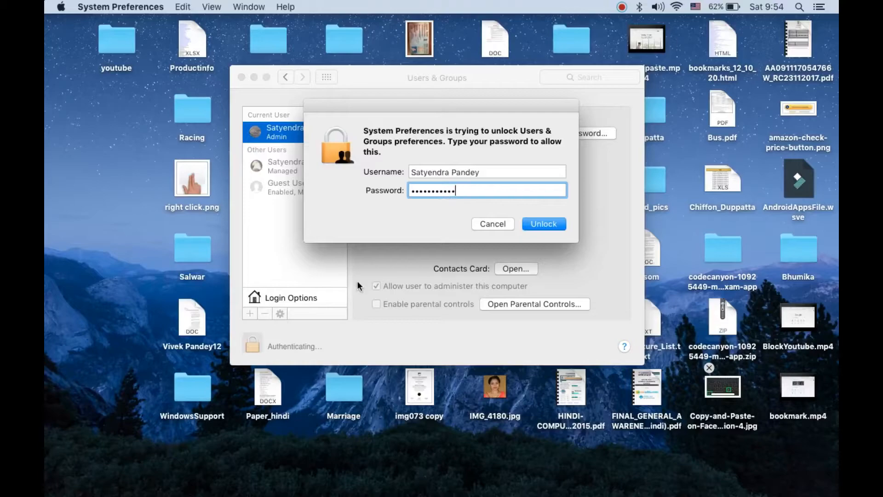
text(•)
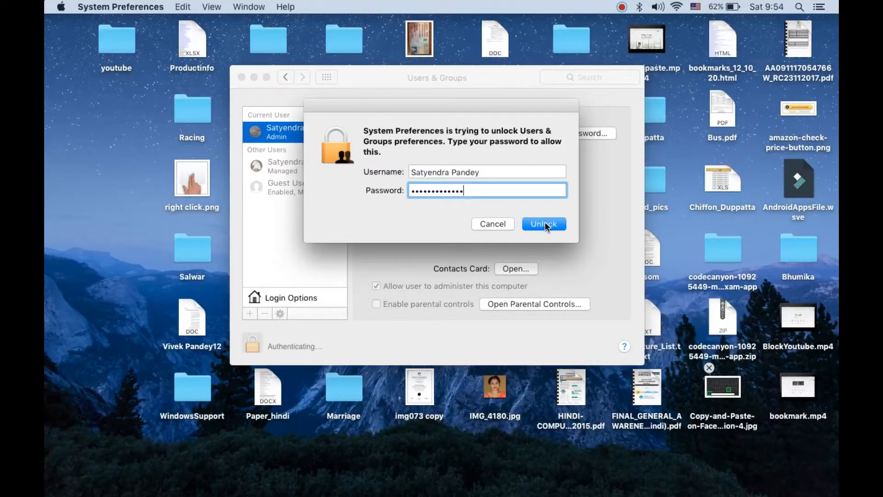
click(543, 223)
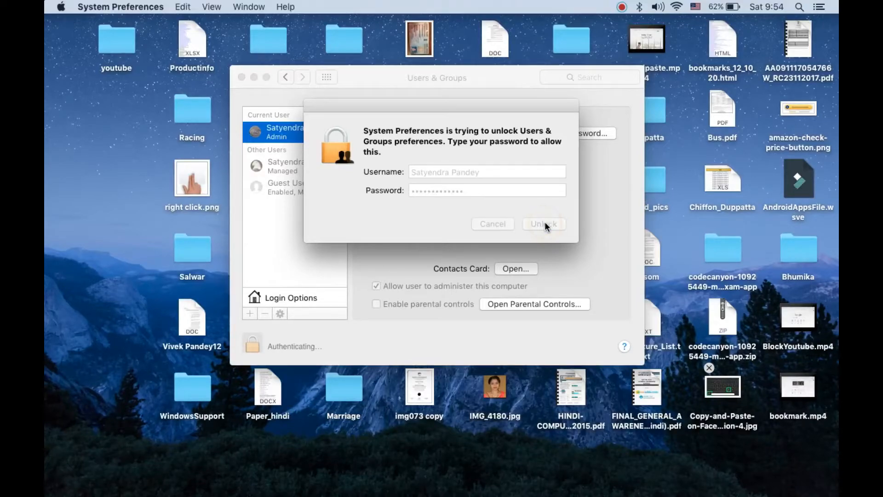
click(543, 223)
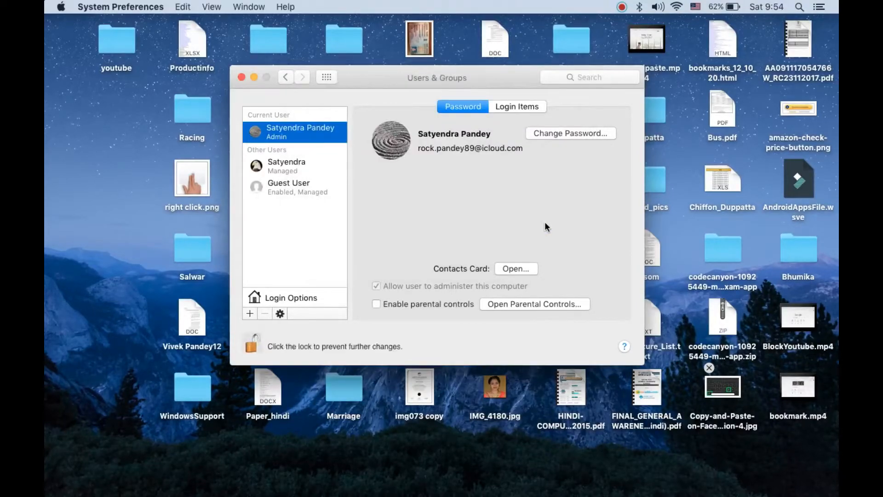
mouse_move(540, 229)
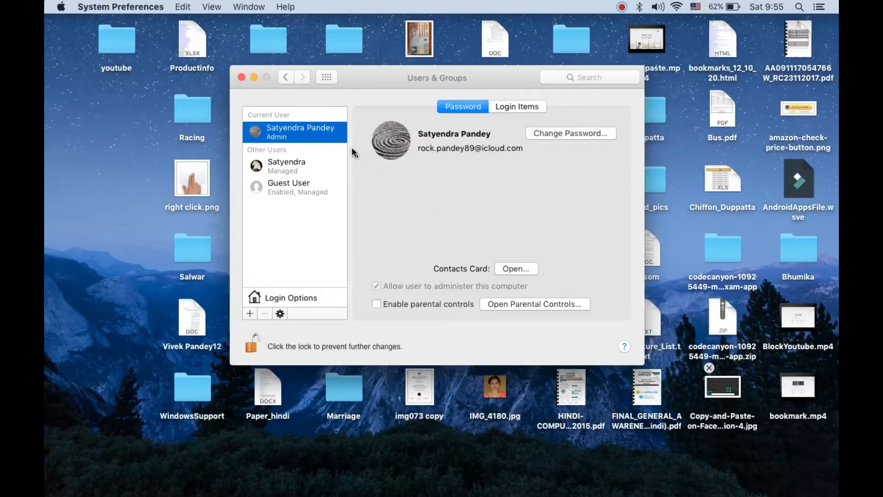
mouse_move(289, 132)
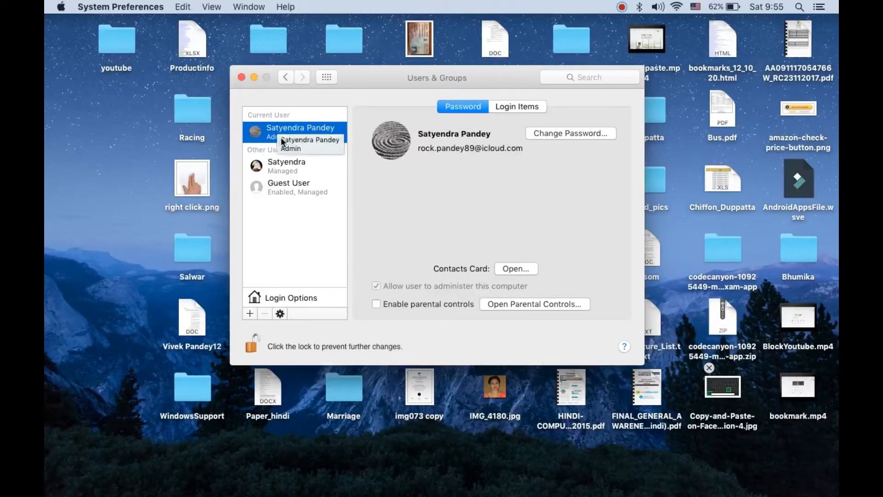
mouse_move(286, 207)
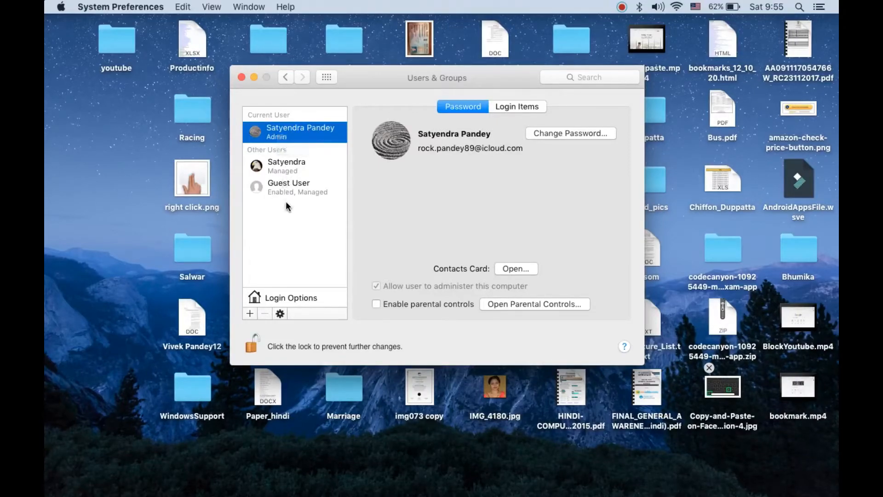
mouse_move(293, 195)
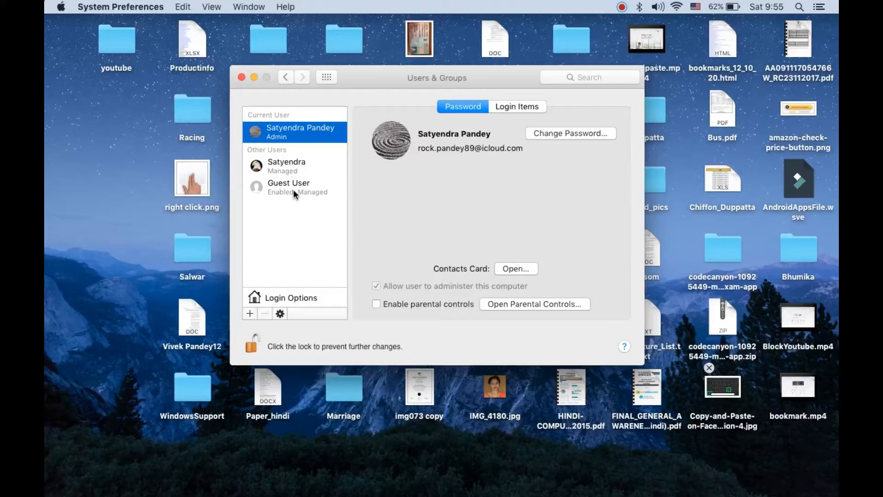
mouse_move(304, 160)
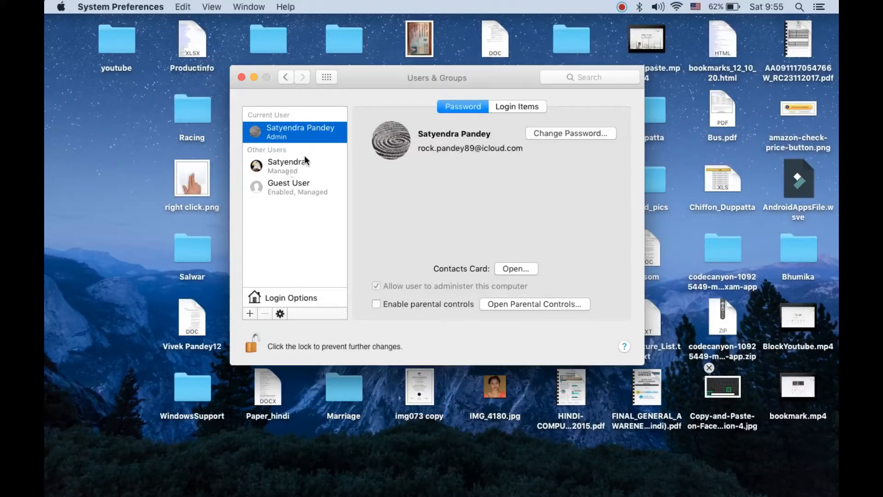
mouse_move(313, 135)
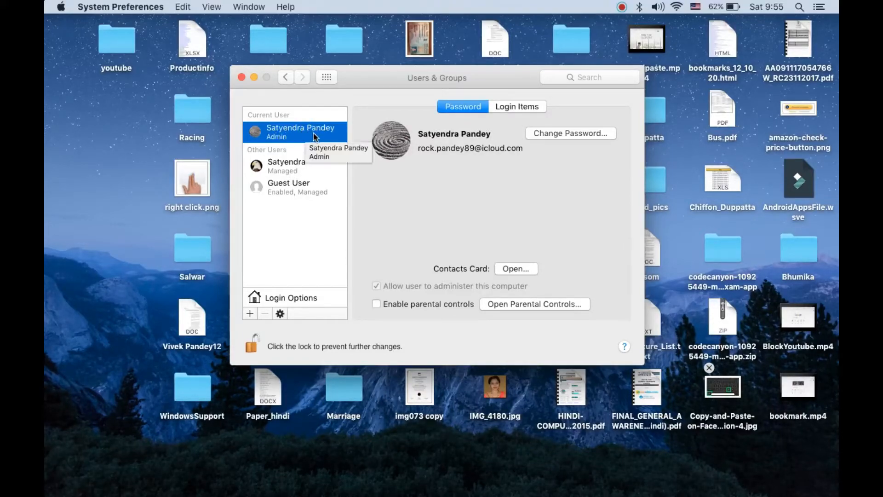
mouse_move(304, 138)
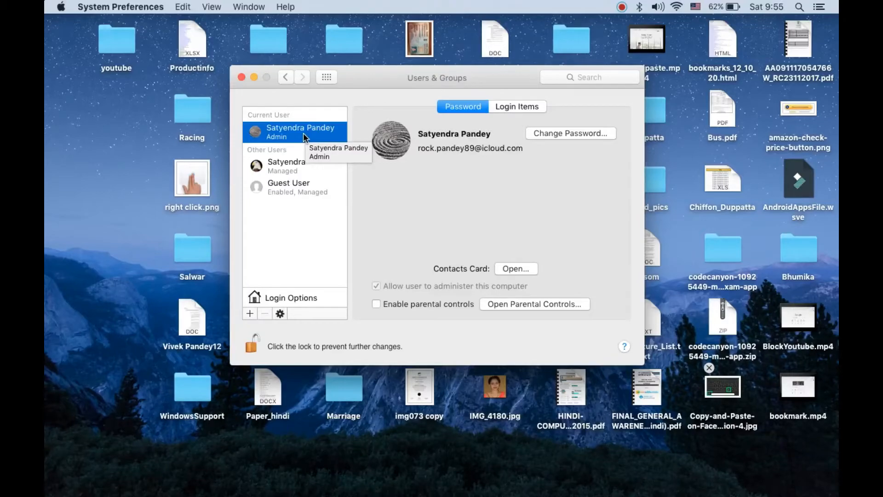
mouse_move(390, 140)
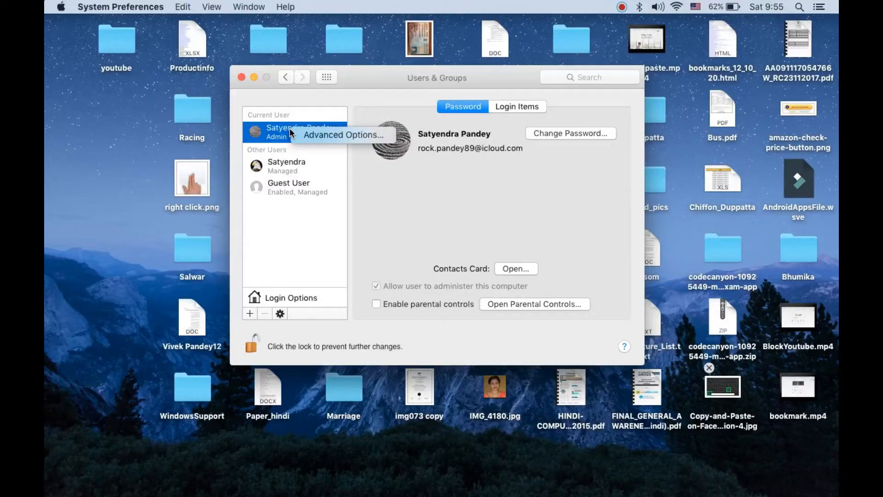
mouse_move(344, 135)
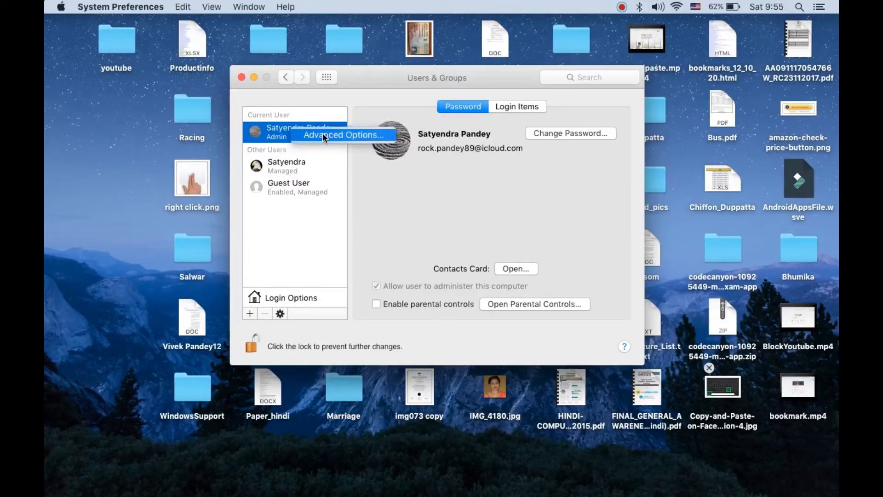
- Open the admin account's Advanced Options, select its Full name field, and confirm with OK
click(344, 134)
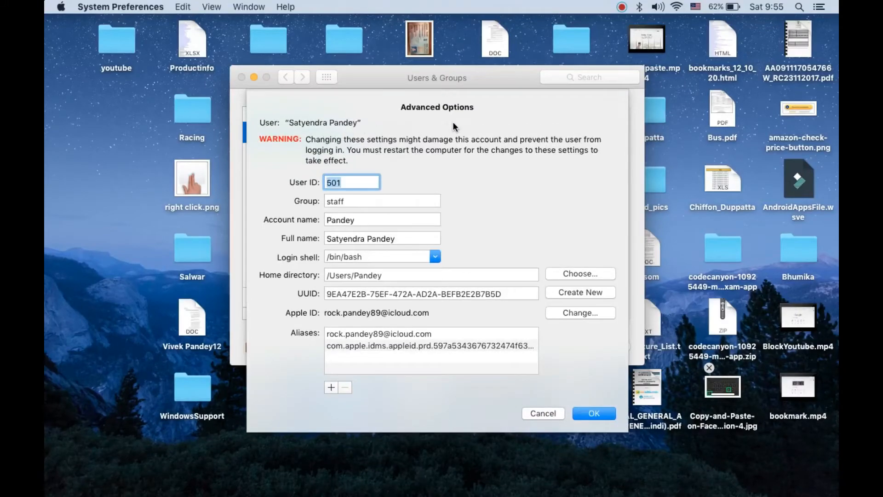
mouse_move(324, 125)
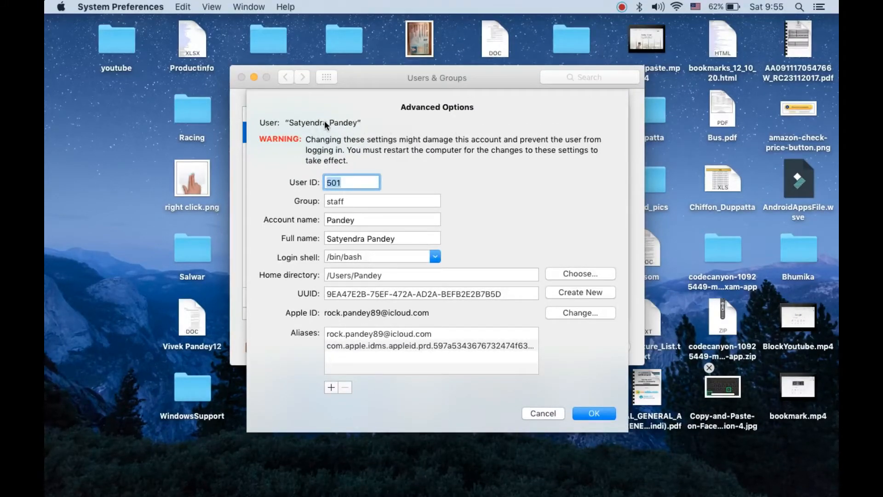
mouse_move(358, 126)
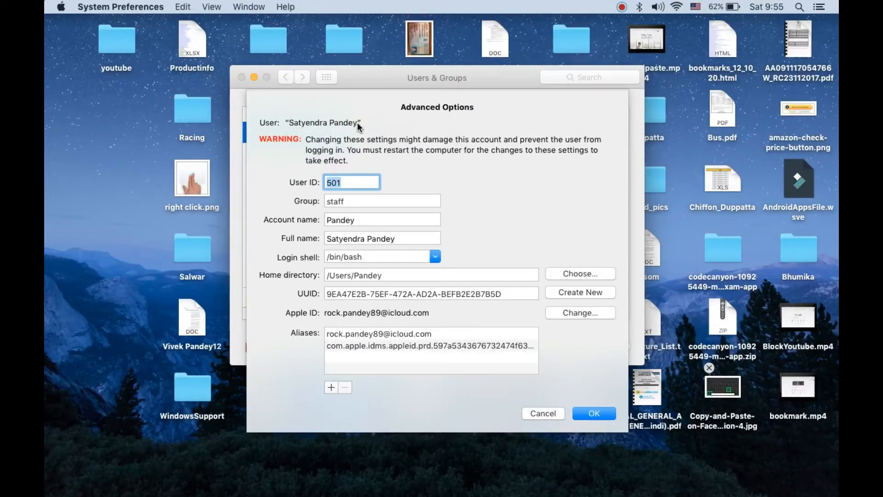
mouse_move(321, 122)
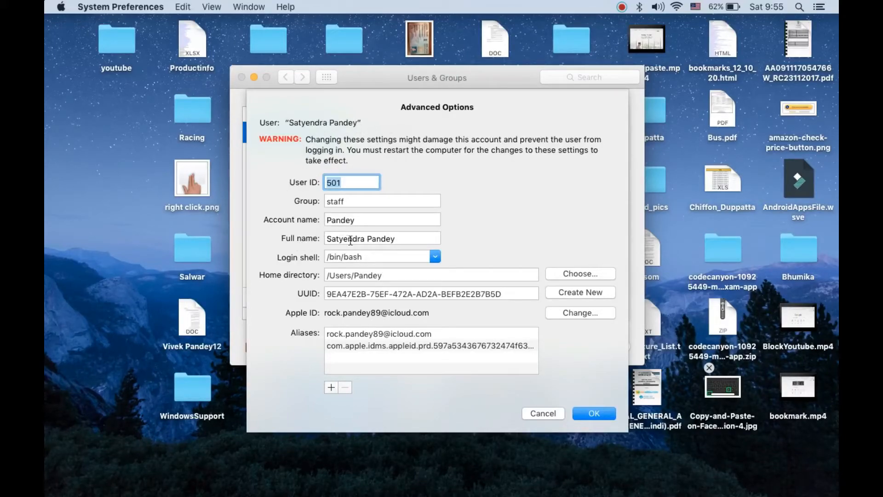
mouse_move(292, 280)
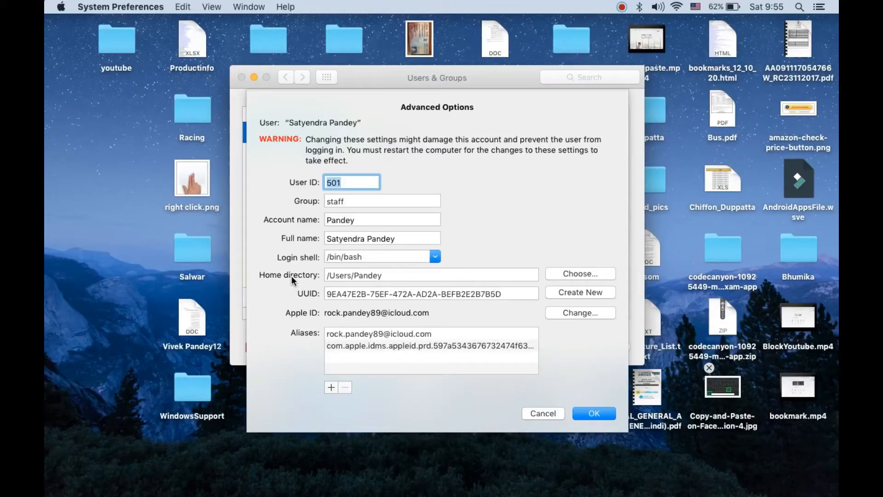
mouse_move(513, 287)
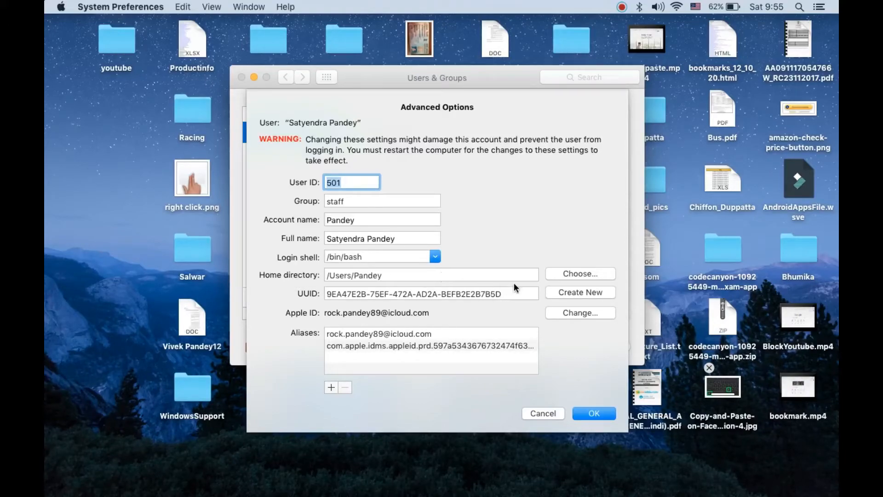
mouse_move(583, 299)
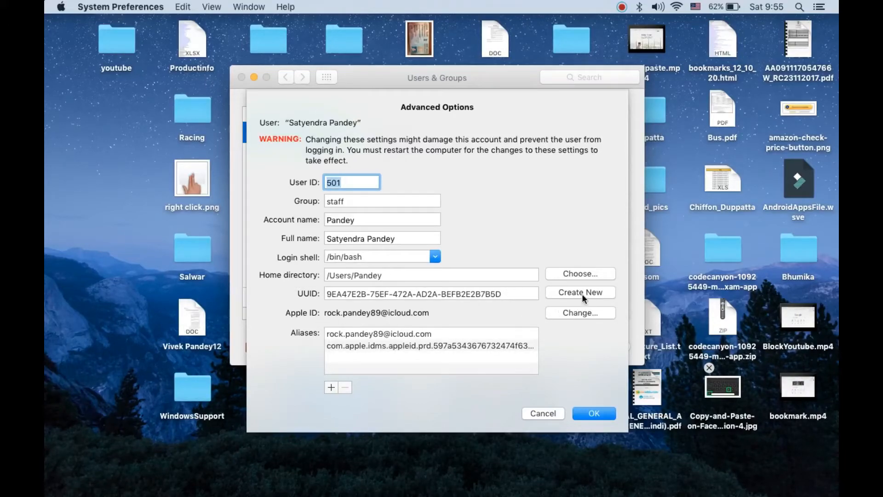
mouse_move(302, 207)
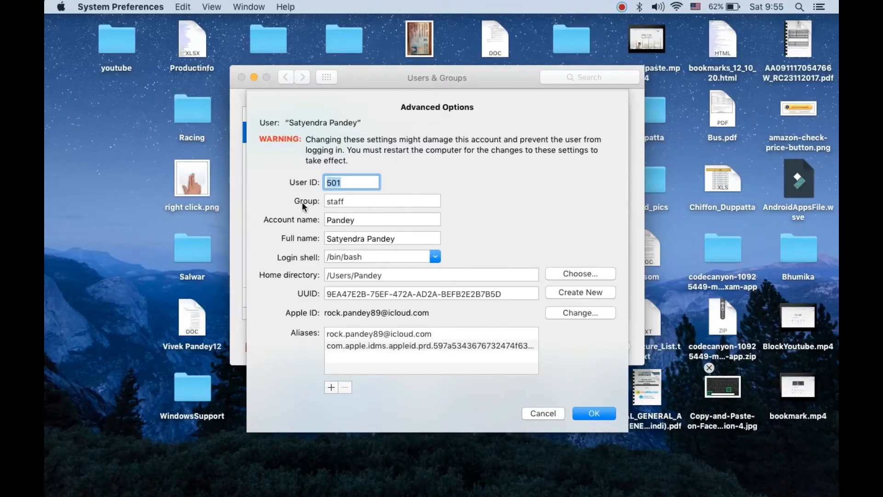
mouse_move(331, 231)
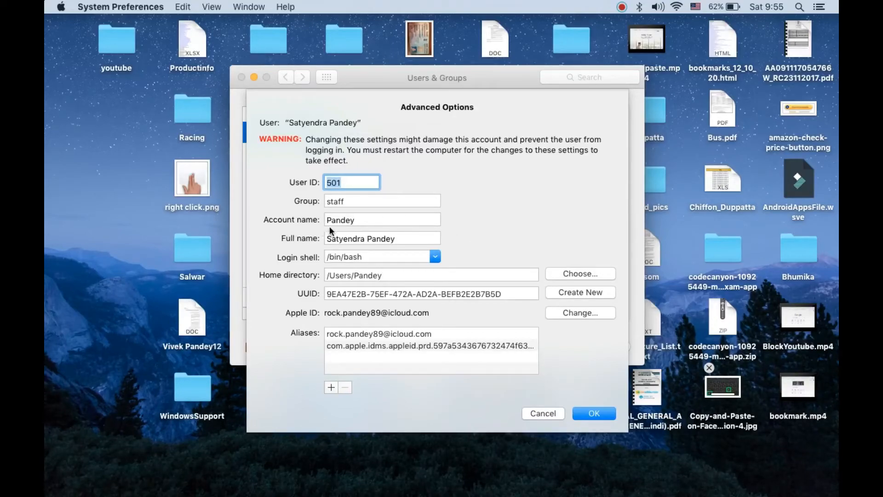
click(383, 239)
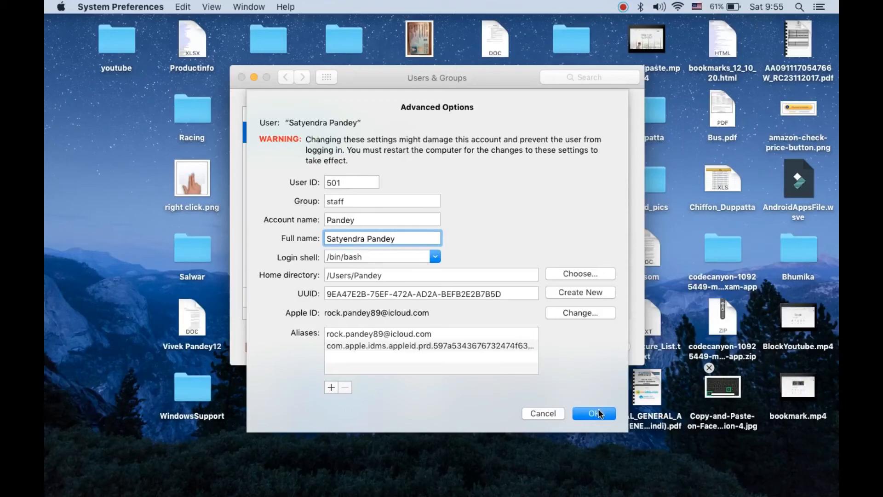
click(593, 414)
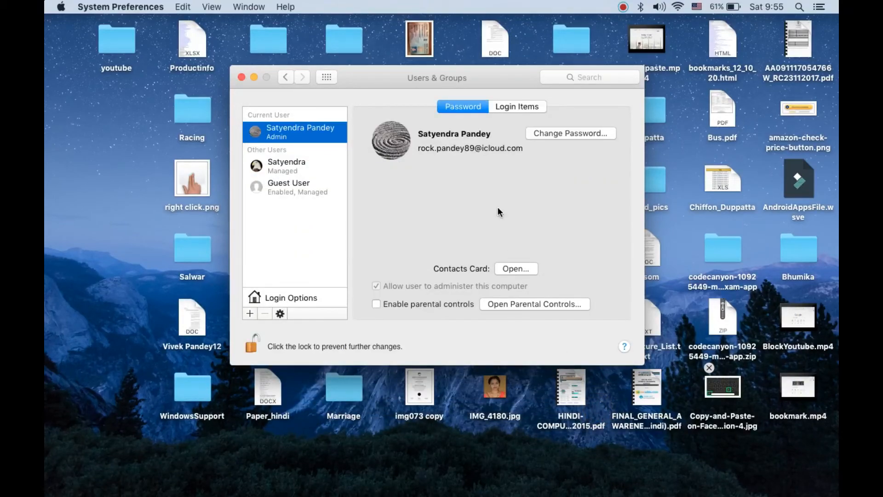